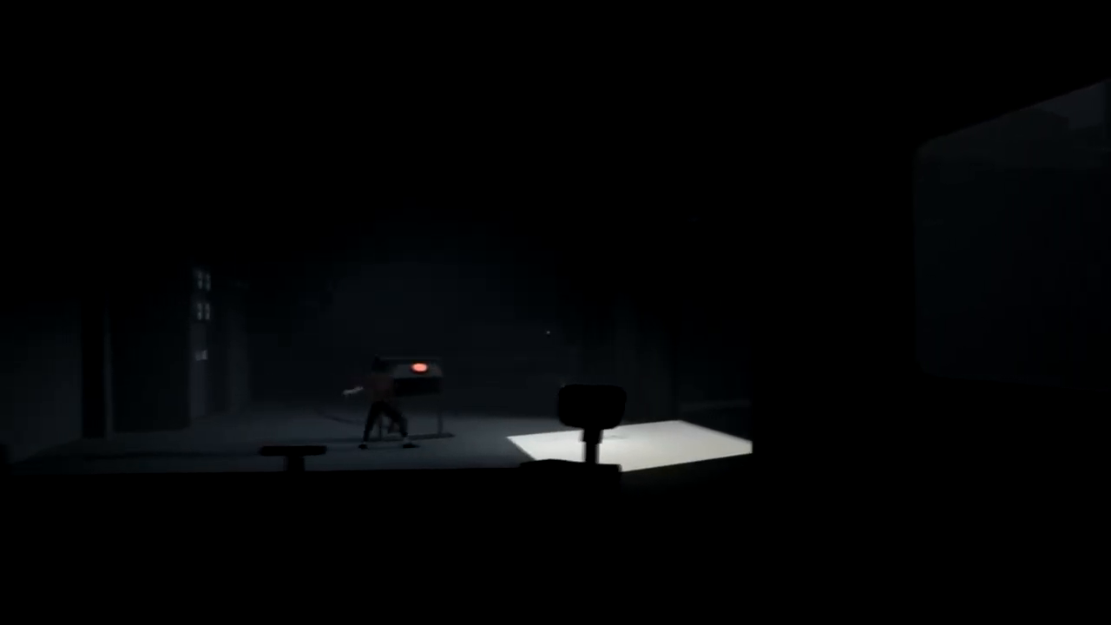
- Run the boy right past the red-light desk into the lit floor patch
key(Right)
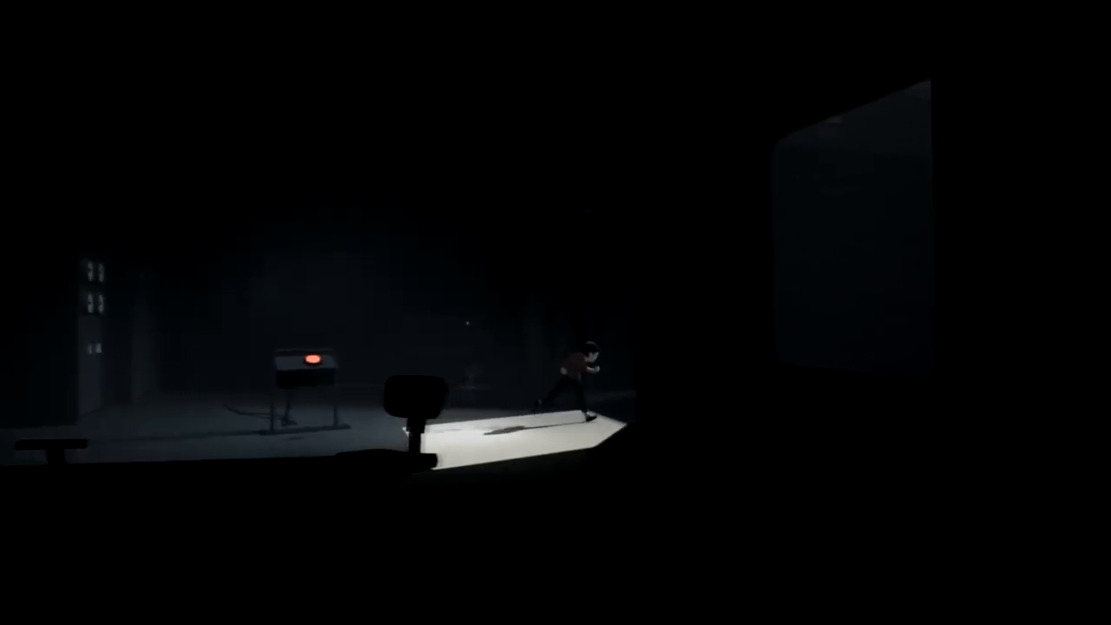